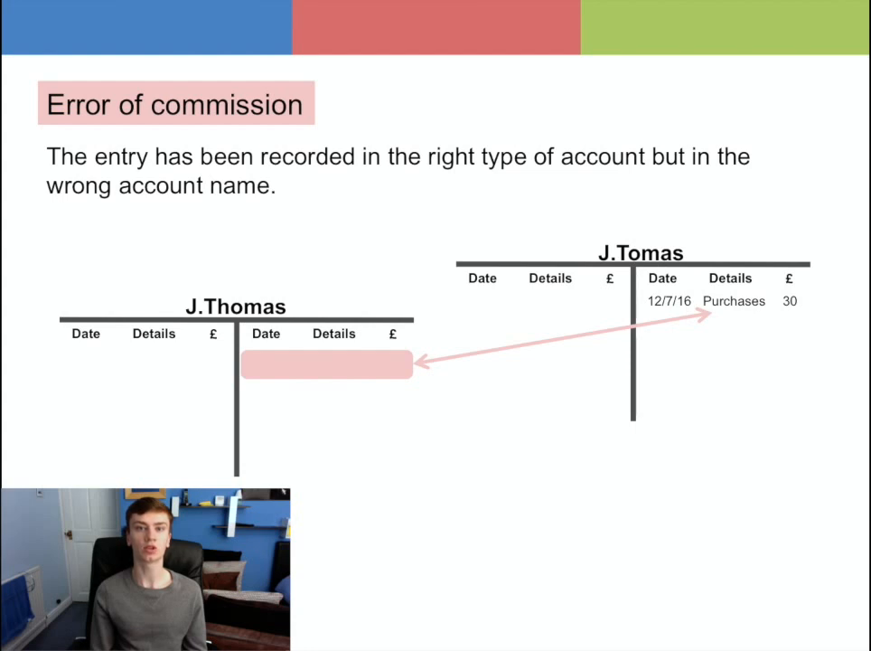
Step: Advance the slideshow to the error of original entry slide showing the Purchases account
key(Right)
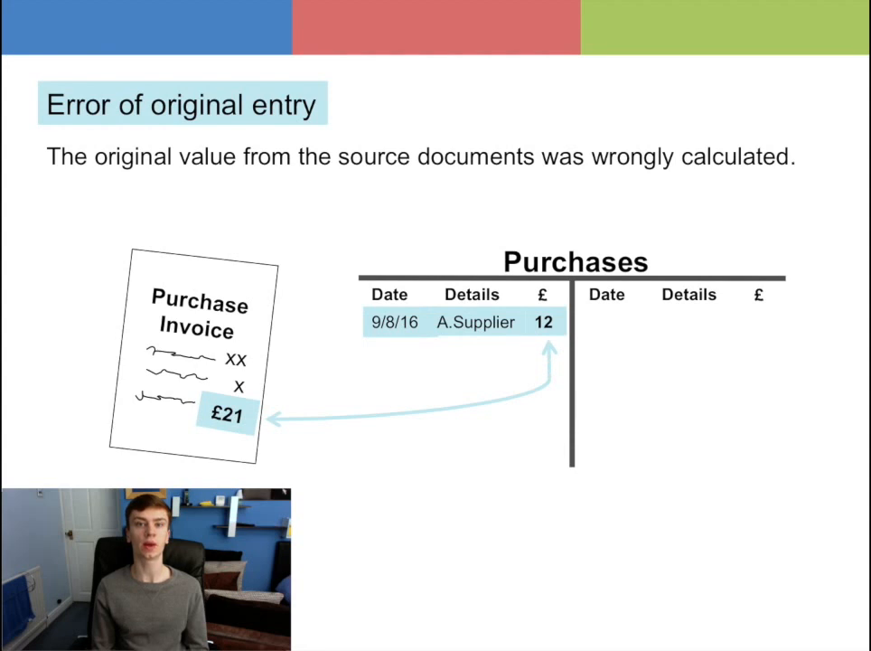
Step: Advance to the 'Complete reversal of entries' title slide
key(Right)
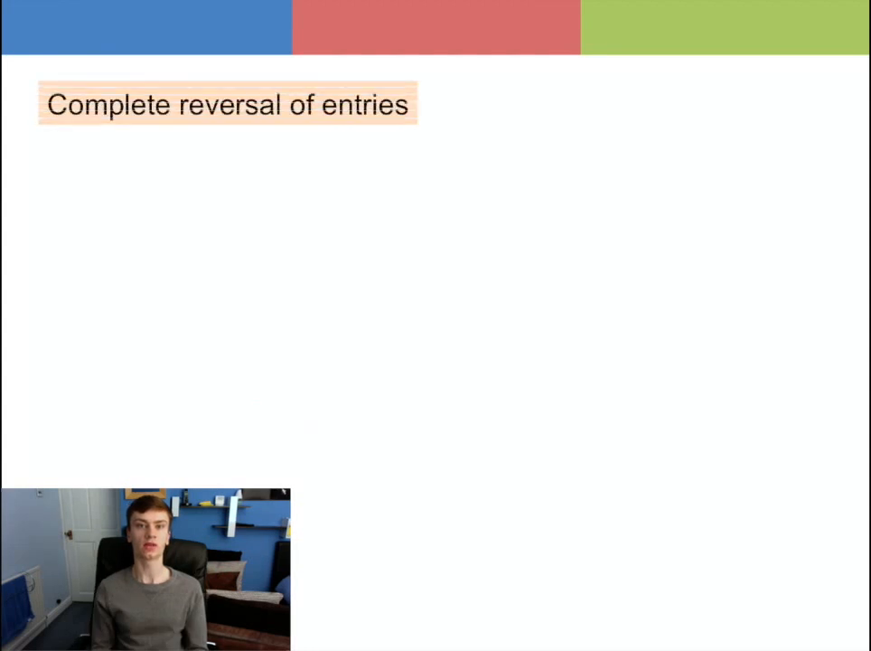